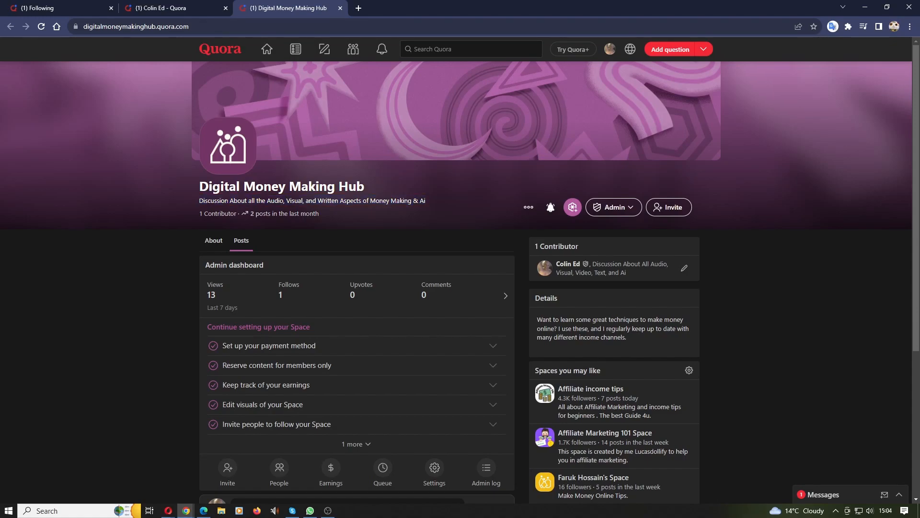
Step: Briefly check the Space credential editor from the more-options menu and close it unsaved
left_click(527, 208)
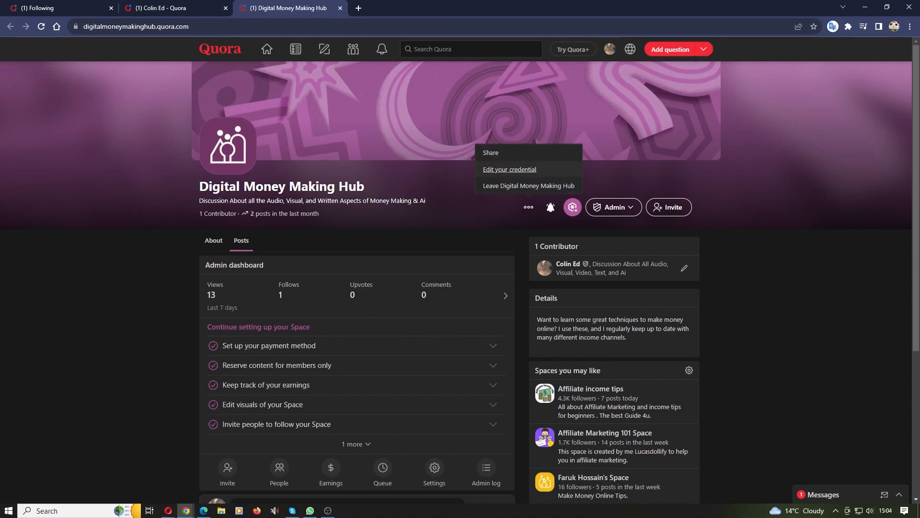
left_click(509, 168)
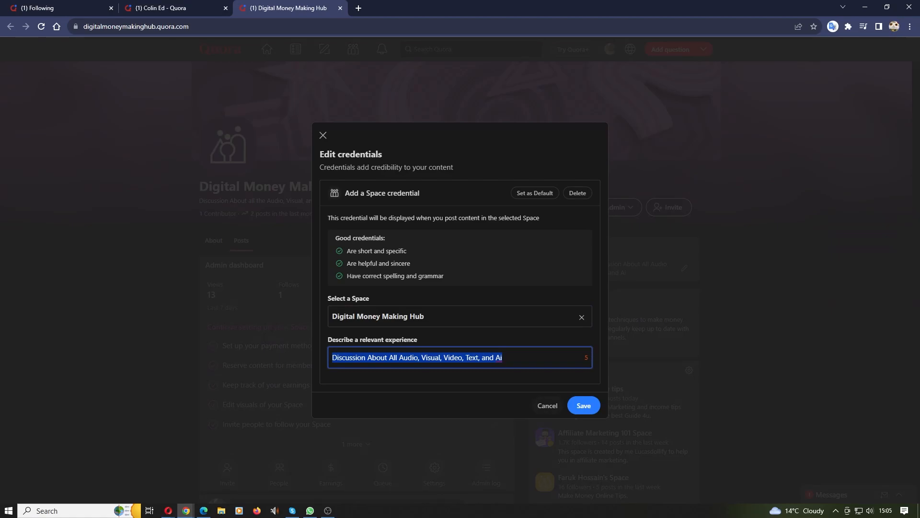
left_click(582, 405)
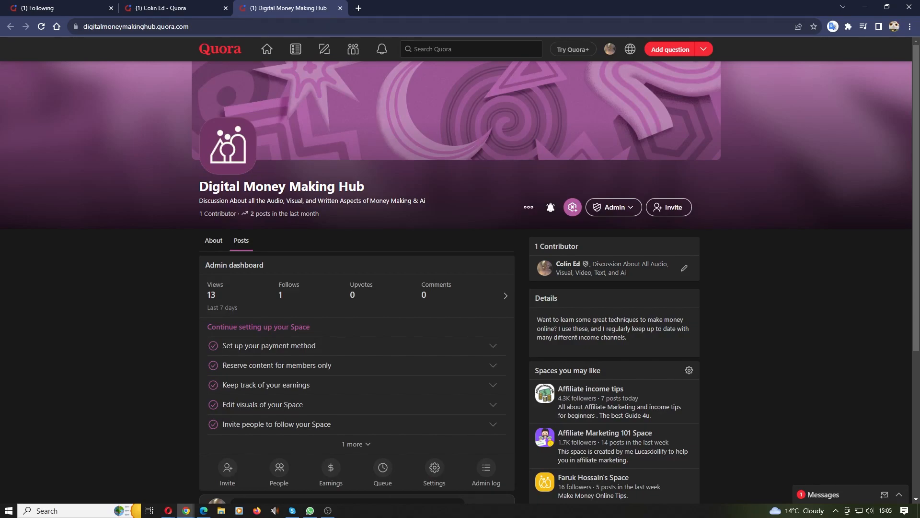
Step: Reach the Digital Money Making Hub admin settings and select its full Details text
scroll("down", 3)
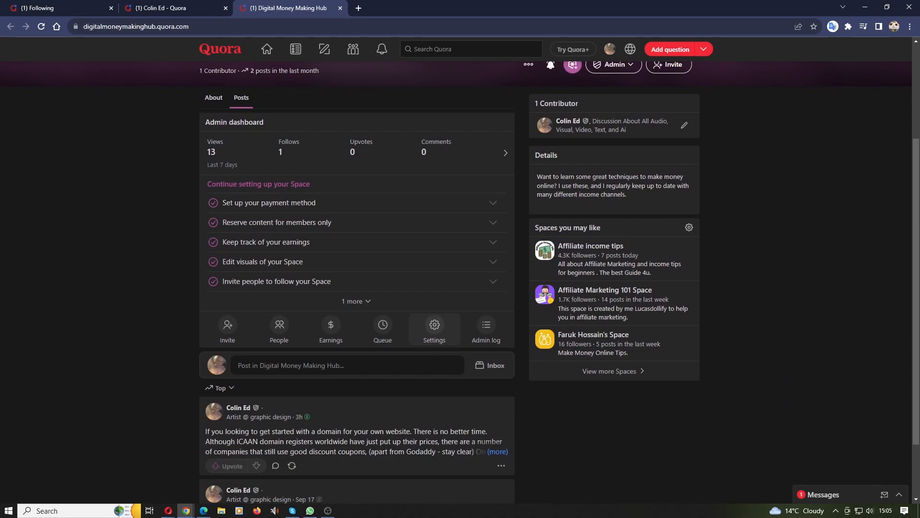
left_click(434, 328)
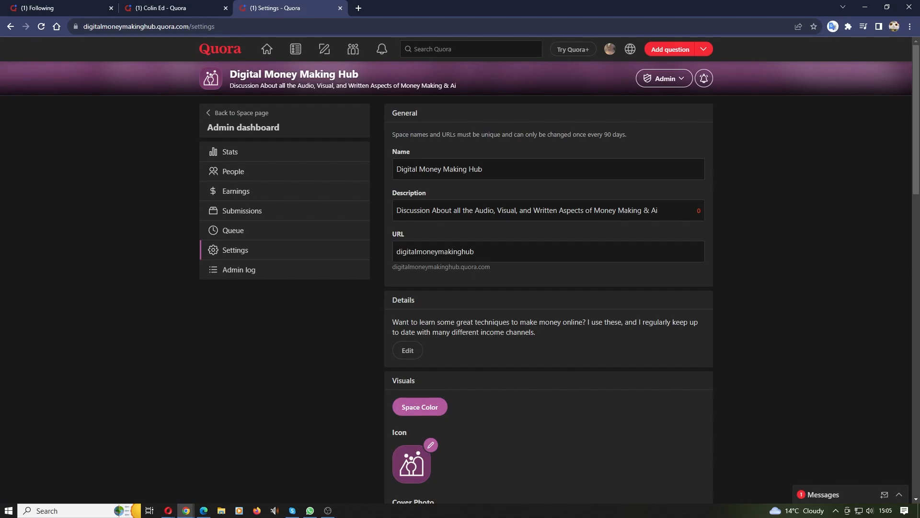
triple_click(526, 210)
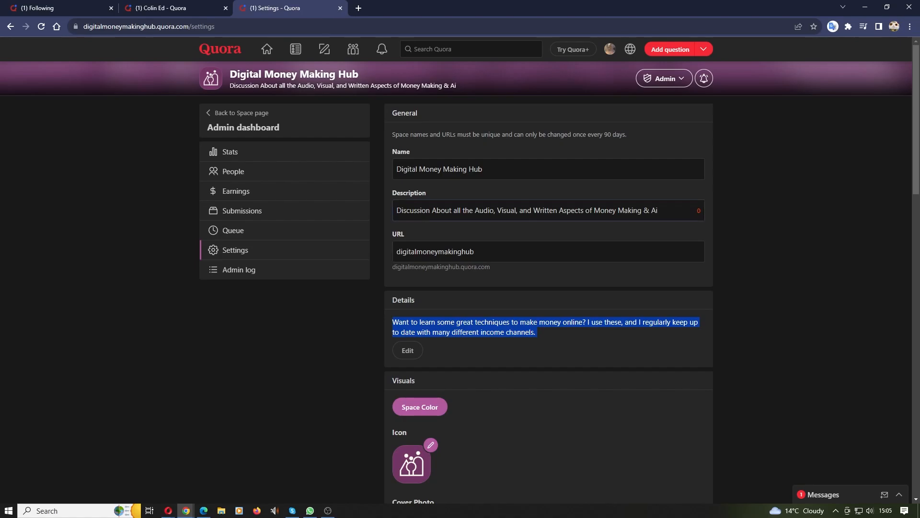
scroll("down", 3)
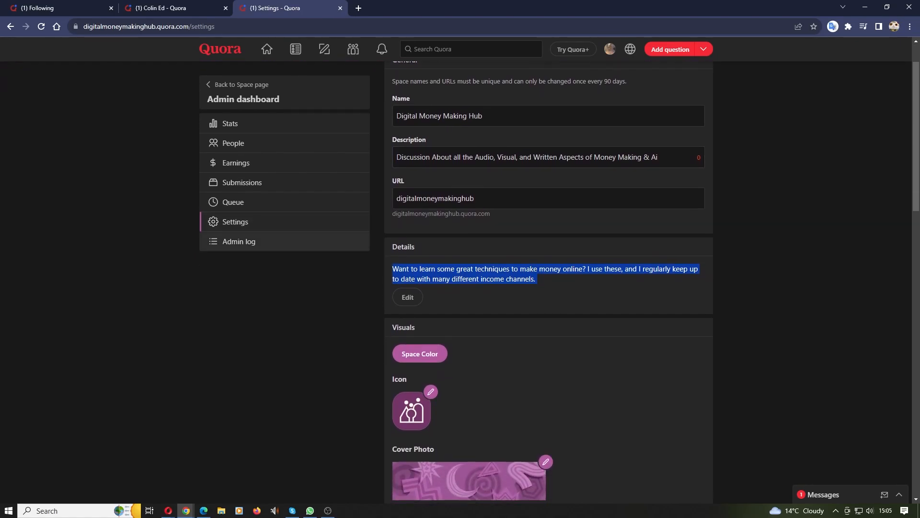